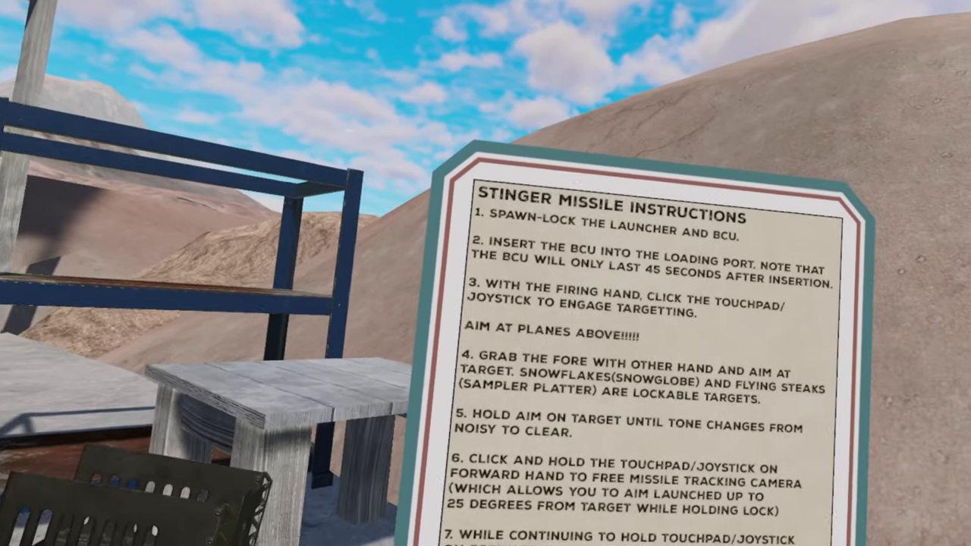
{"action": "mouse_move", "coordinate": [486, 273]}
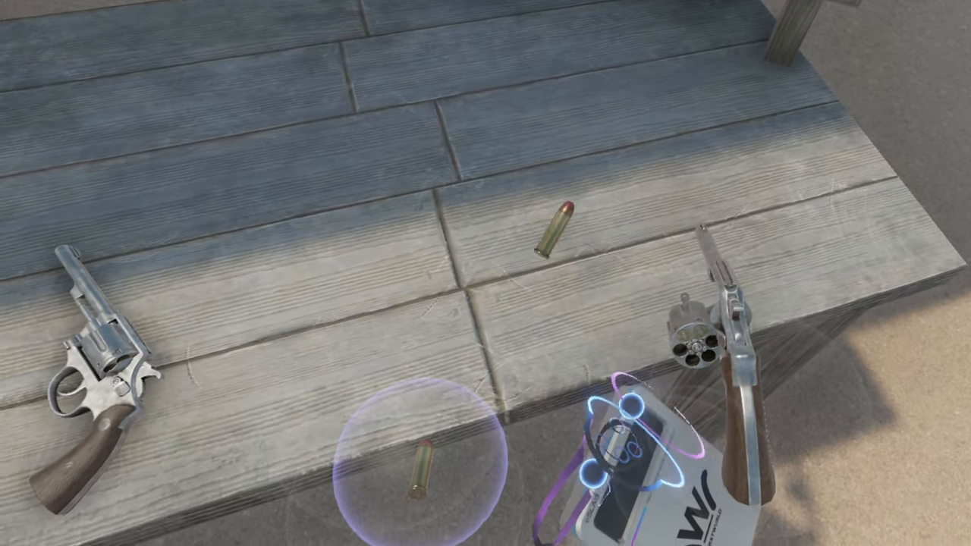
{"action": "mouse_move", "coordinate": [485, 273]}
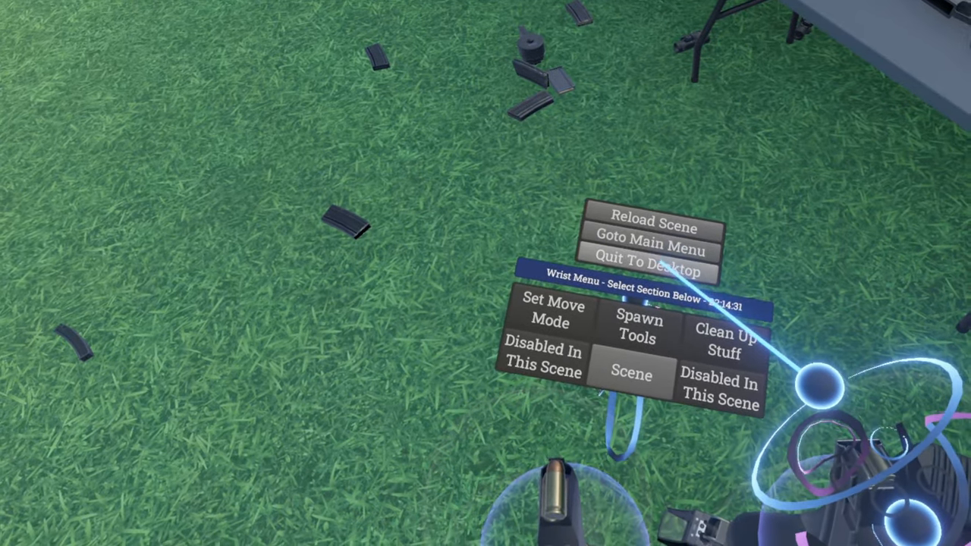
{"action": "left_click", "coordinate": [647, 270]}
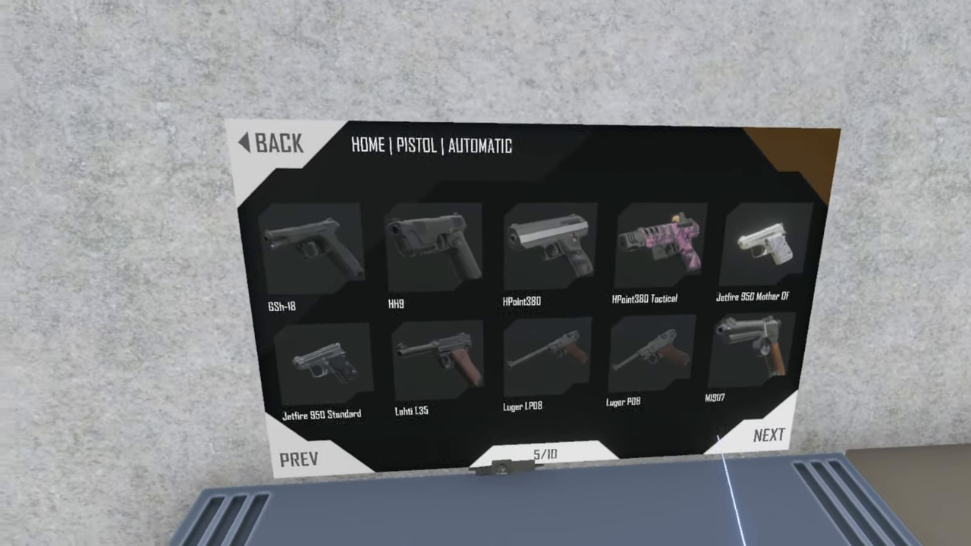
{"action": "left_click", "coordinate": [297, 459]}
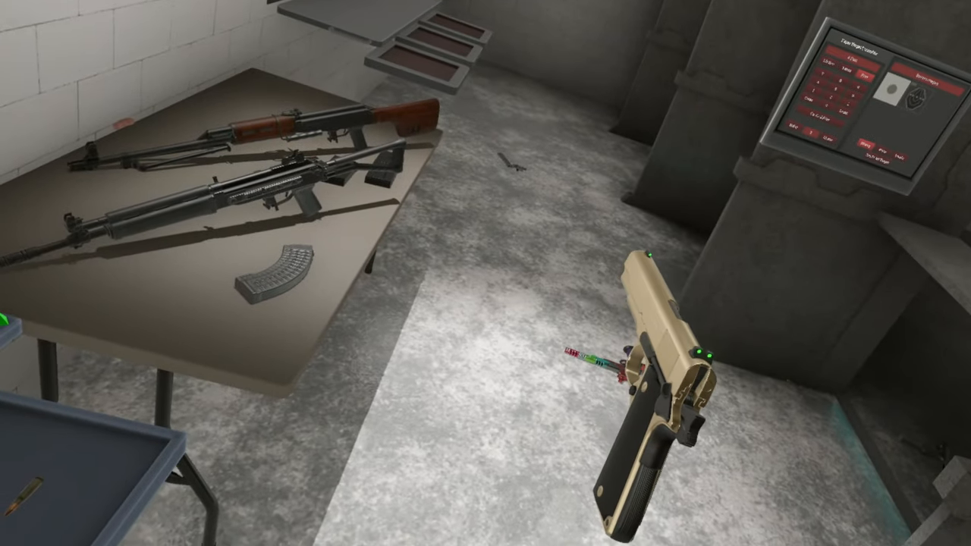
{"action": "mouse_move", "coordinate": [485, 273]}
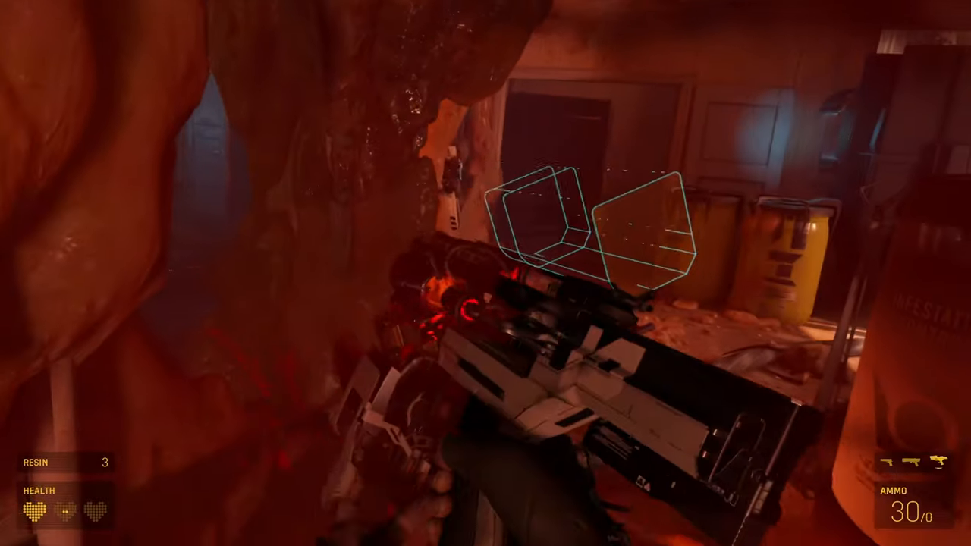
{"action": "left_click", "coordinate": [485, 273]}
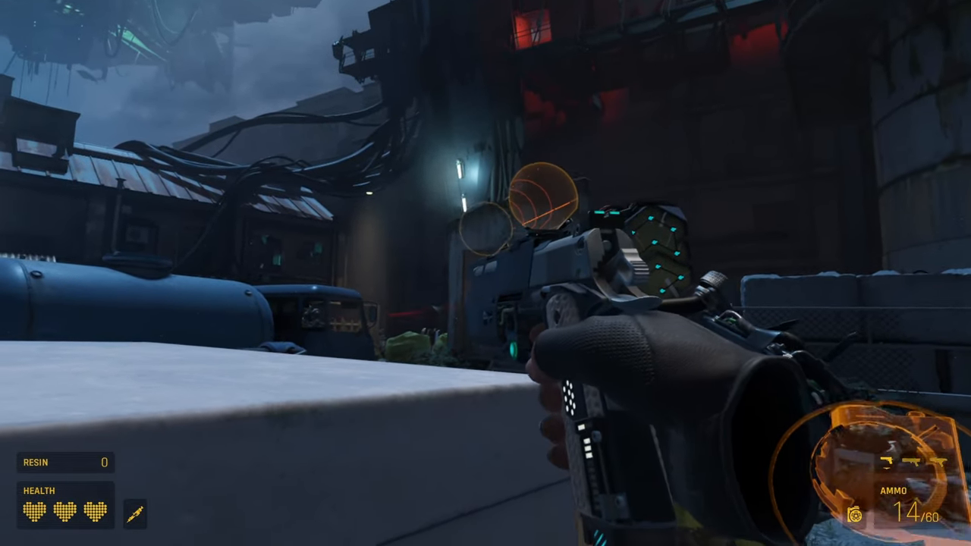
{"action": "left_click", "coordinate": [485, 274]}
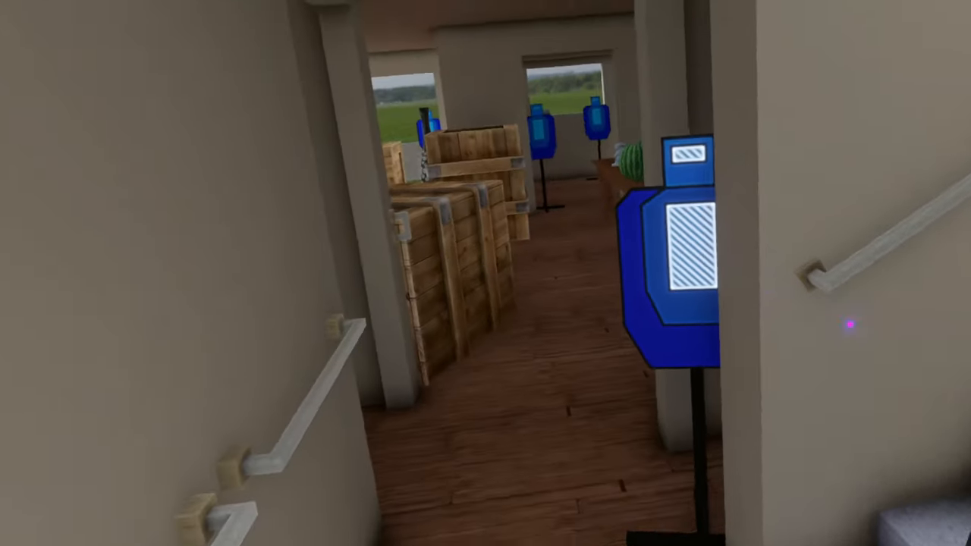
{"action": "mouse_move", "coordinate": [486, 273]}
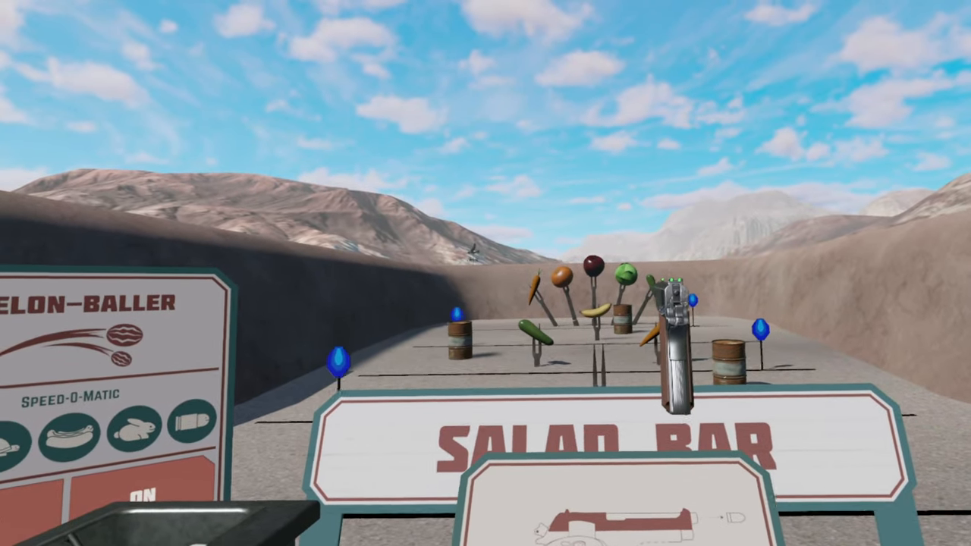
{"action": "mouse_move", "coordinate": [485, 274]}
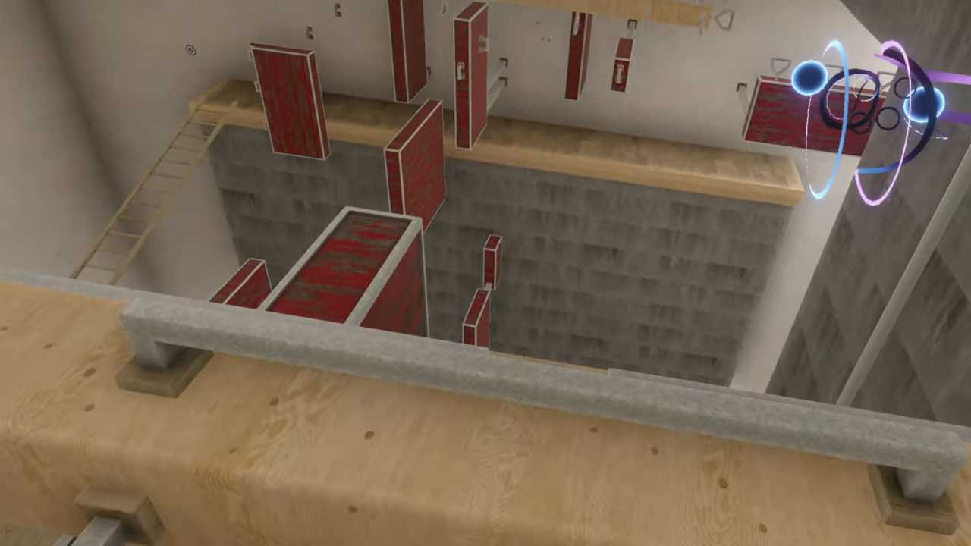
{"action": "mouse_move", "coordinate": [485, 273]}
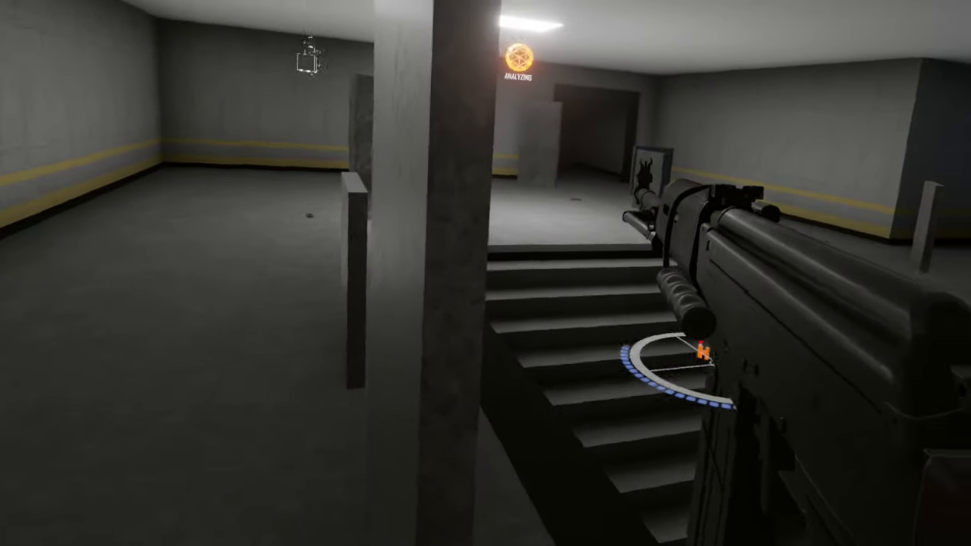
{"action": "mouse_move", "coordinate": [486, 273]}
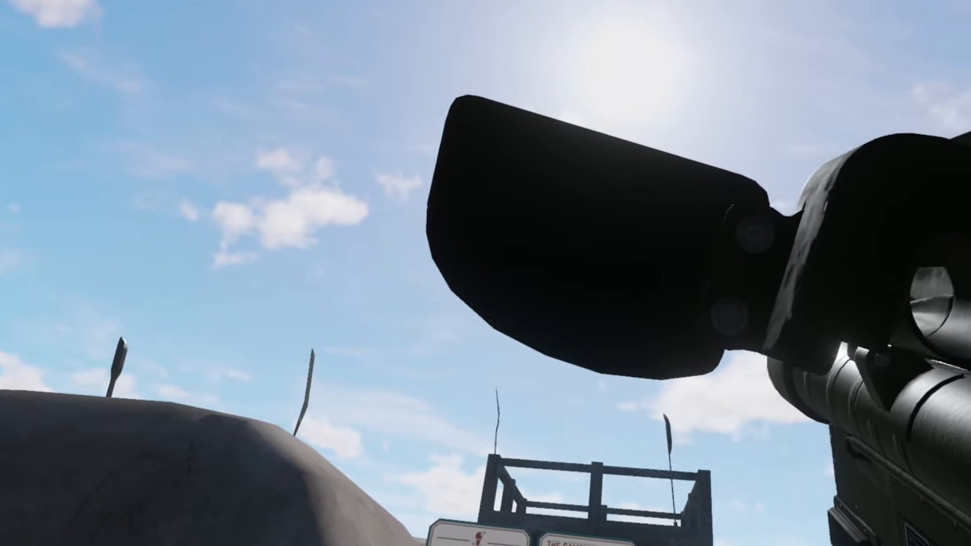
{"action": "mouse_move", "coordinate": [486, 274]}
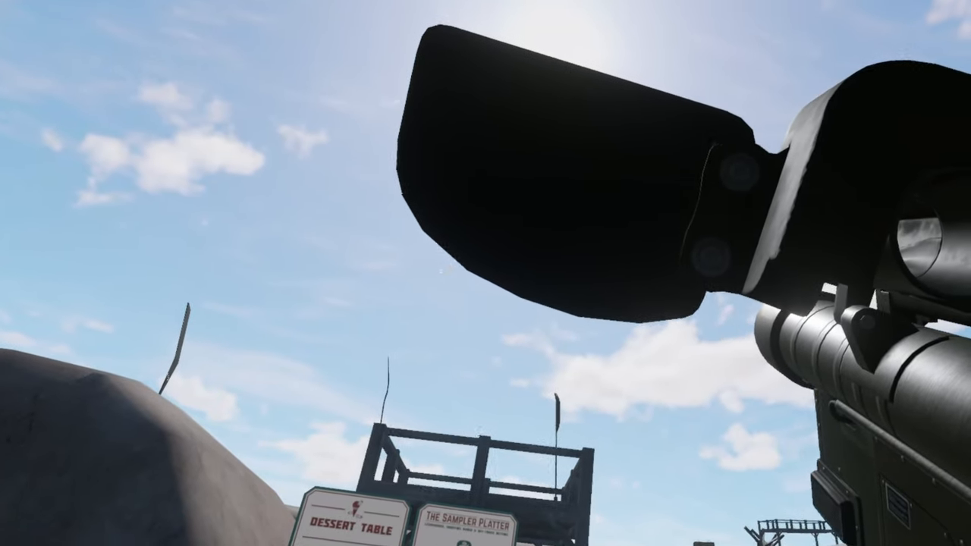